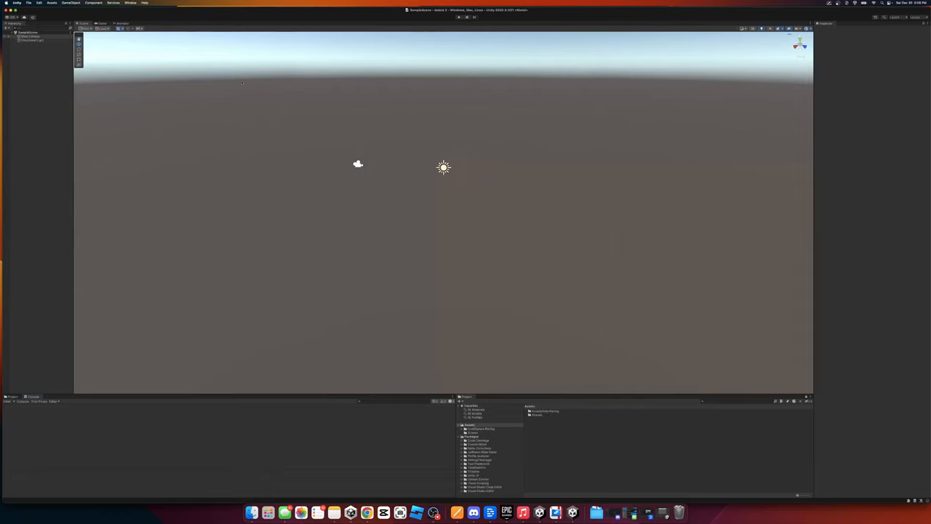
# From Package Manager's My Assets, import the owned vehicle controller package into the project
pyautogui.click(131, 3)
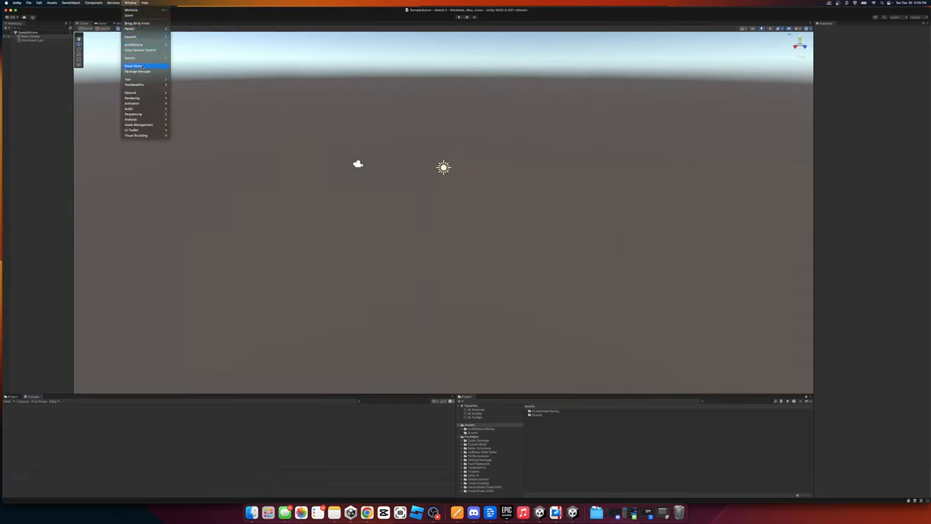
pyautogui.click(136, 71)
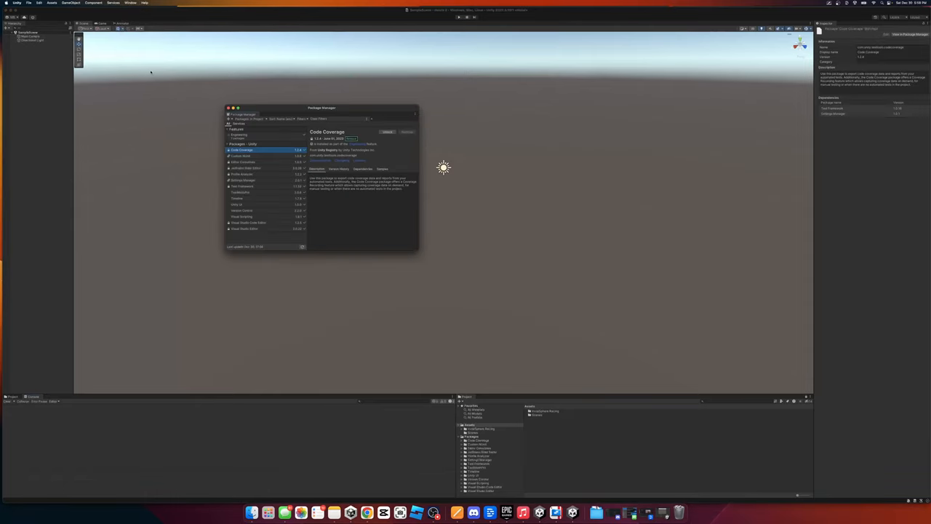
pyautogui.click(247, 119)
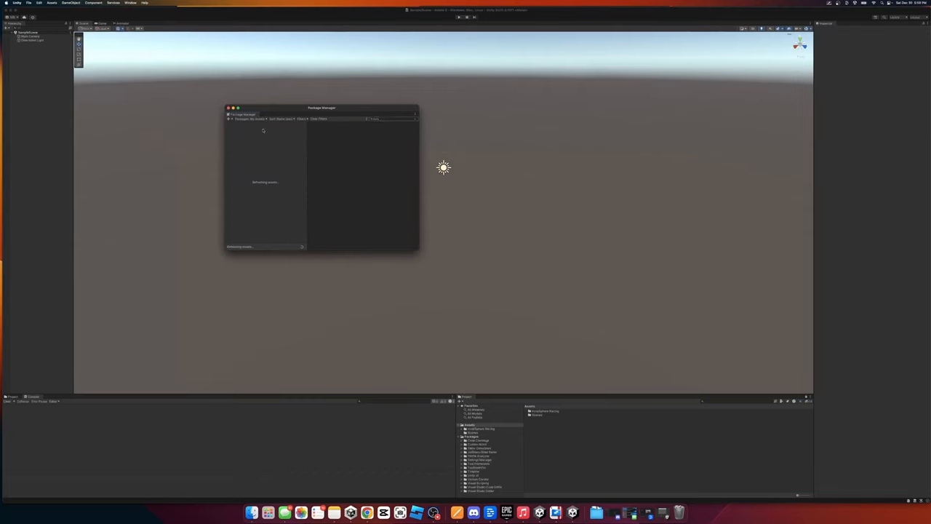
pyautogui.click(264, 131)
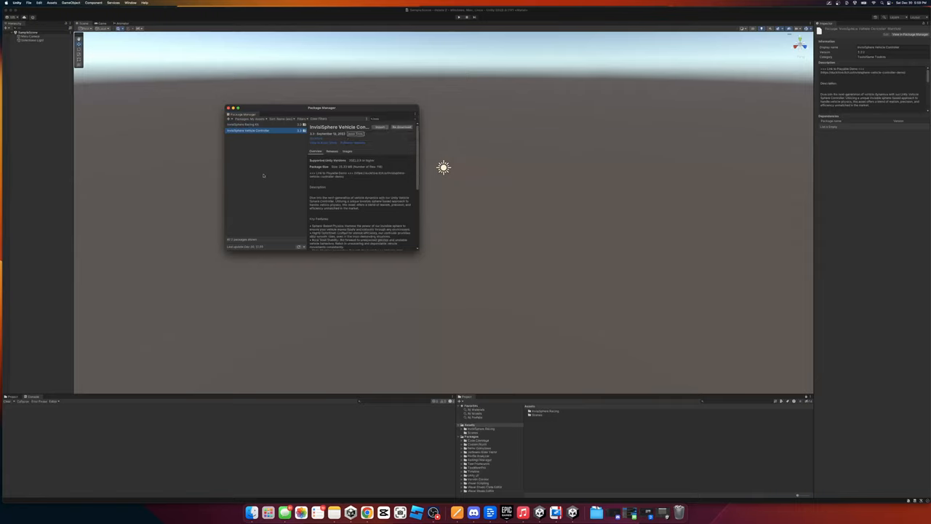
pyautogui.click(227, 108)
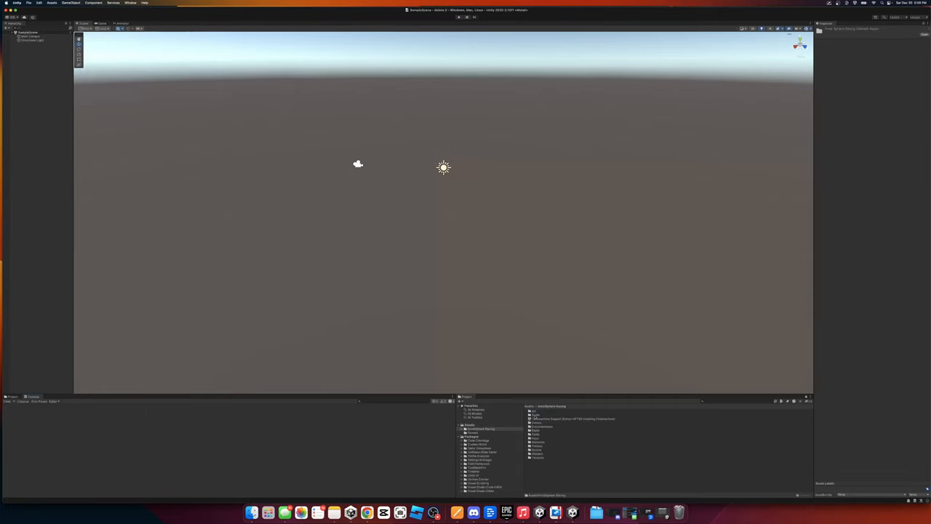
# Browse into the imported package folder and load its demo track scene
pyautogui.click(574, 419)
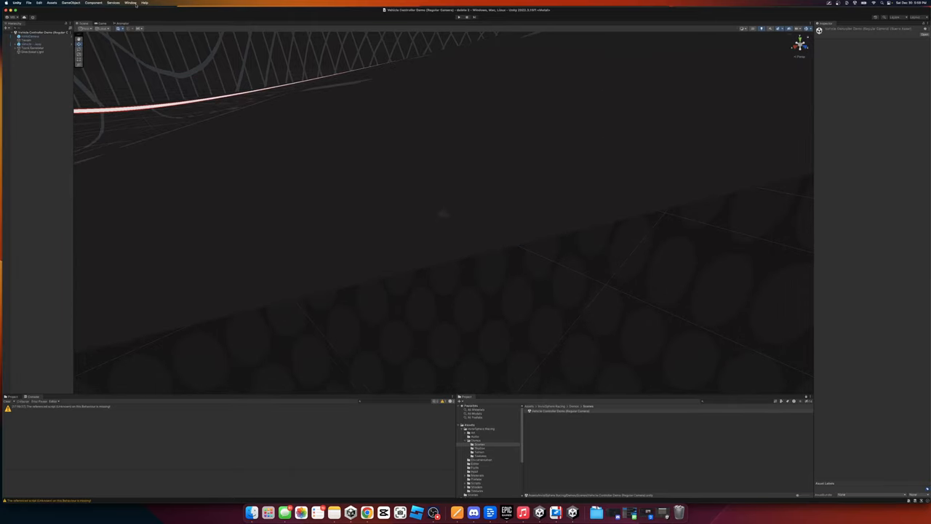
# Run the Rendering material upgrade for the project and accept its warning dialog
pyautogui.click(131, 3)
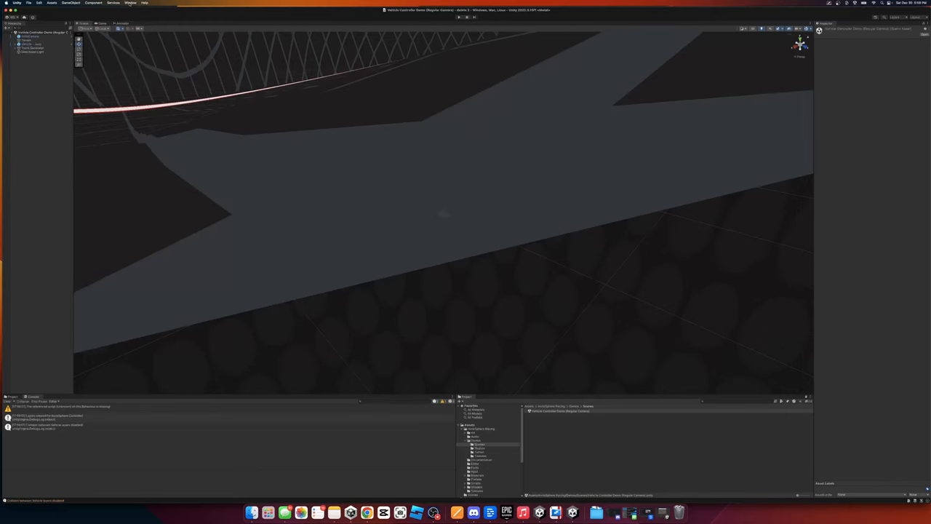
pyautogui.click(131, 3)
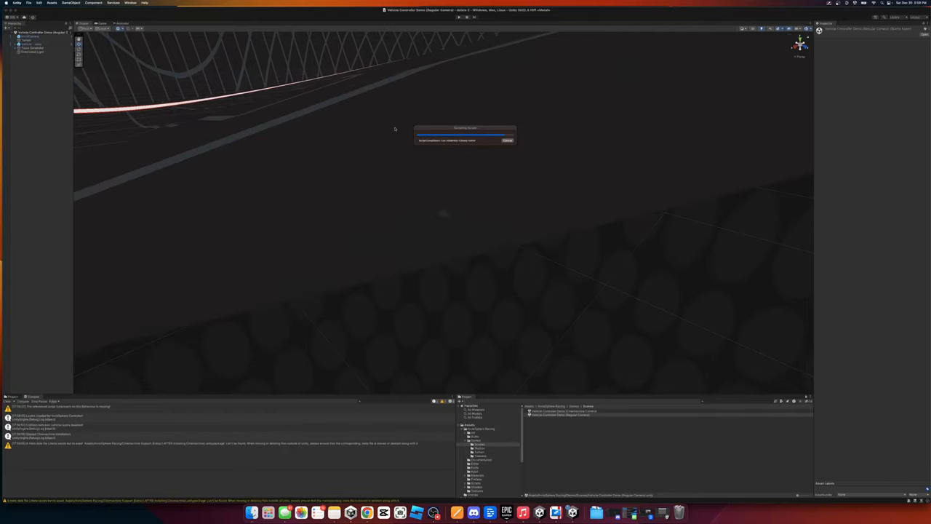
pyautogui.click(131, 3)
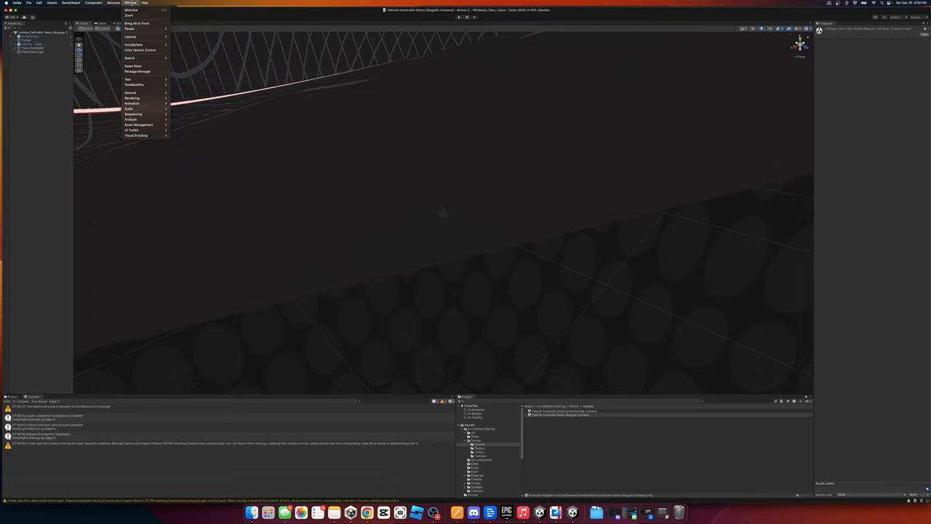
pyautogui.moveTo(134, 44)
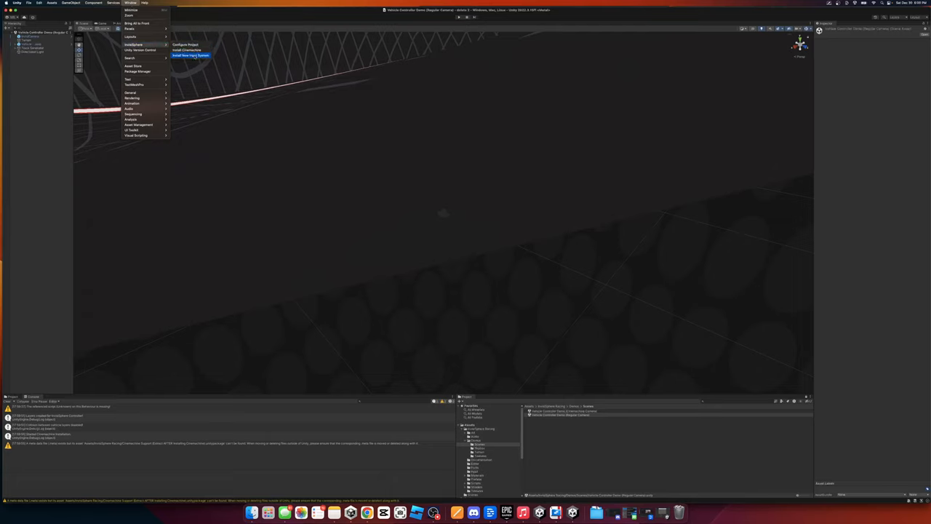
pyautogui.click(190, 56)
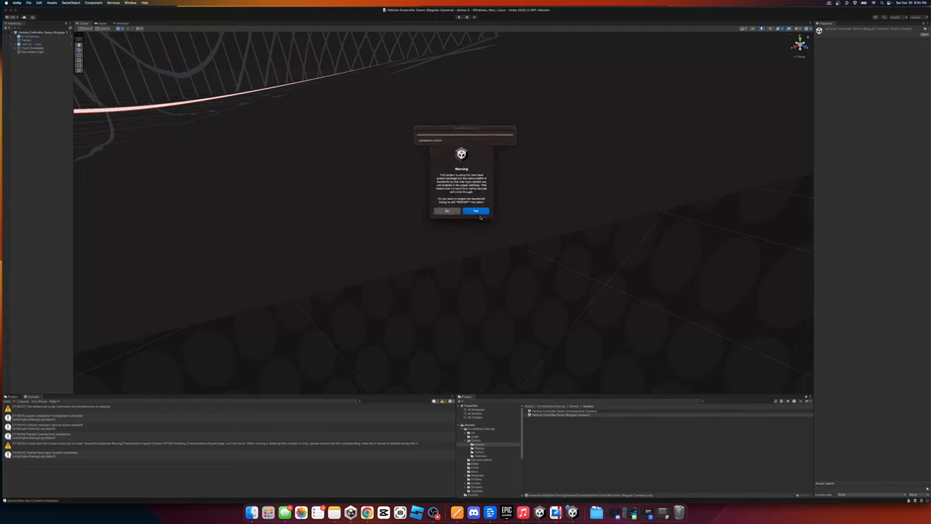
pyautogui.click(476, 211)
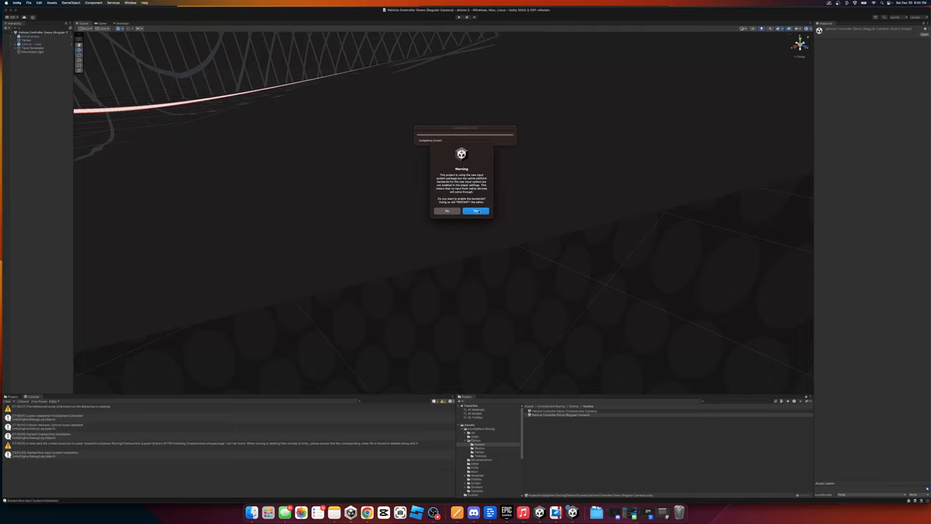
pyautogui.click(476, 211)
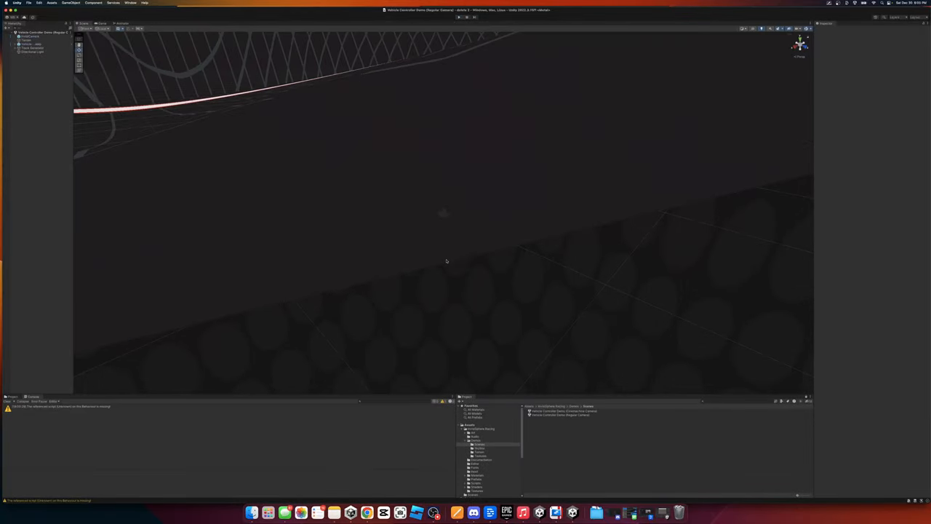
# Place the orange cartoon jeep model onto the wireframe track in the demo scene
pyautogui.click(26, 44)
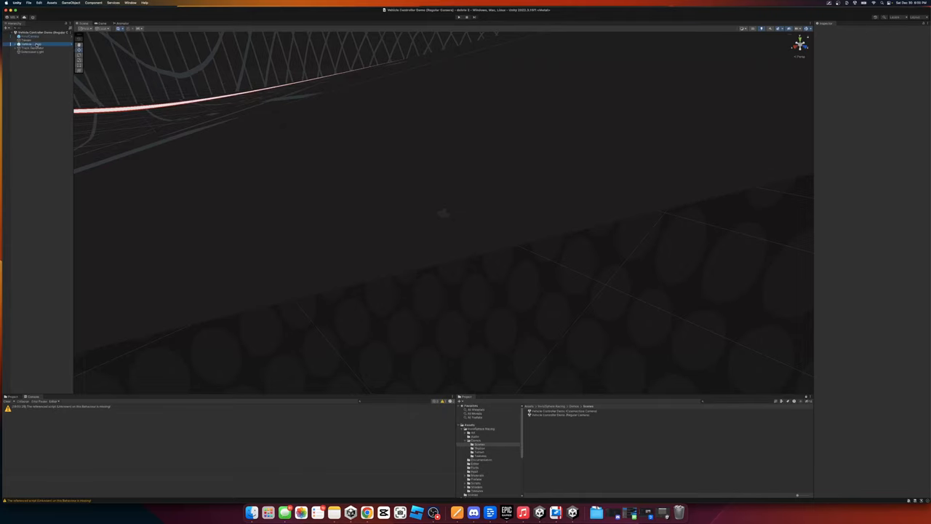
pyautogui.click(30, 44)
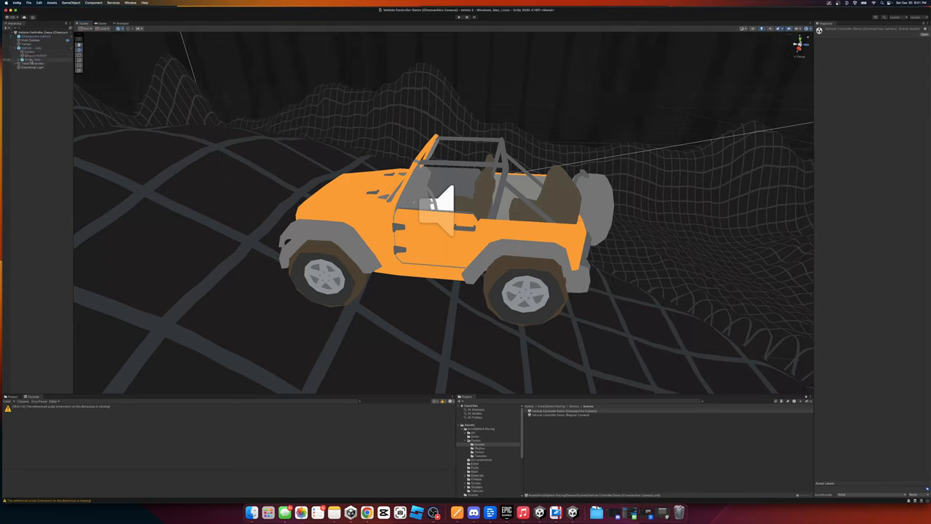
# Select the orange jeep and unpack its prefab completely via the context menu
pyautogui.click(32, 59)
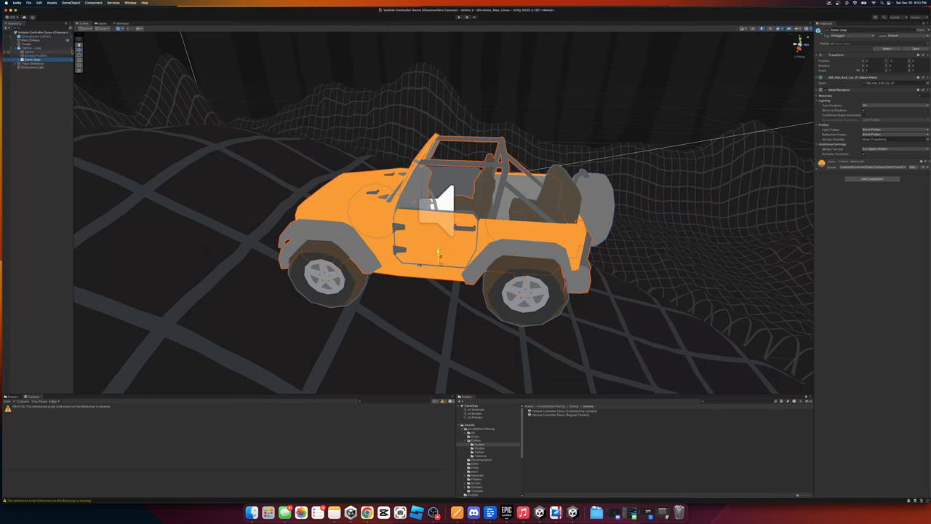
pyautogui.rightClick(29, 48)
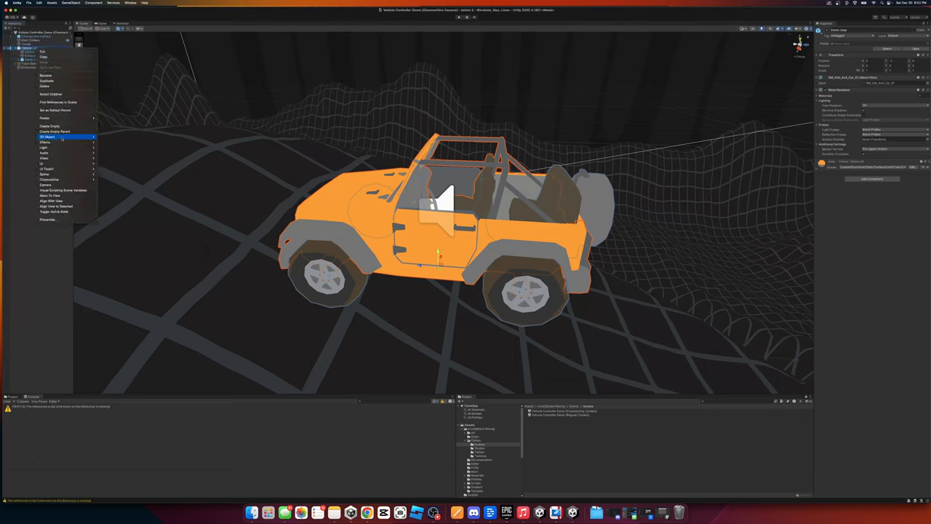
pyautogui.moveTo(65, 130)
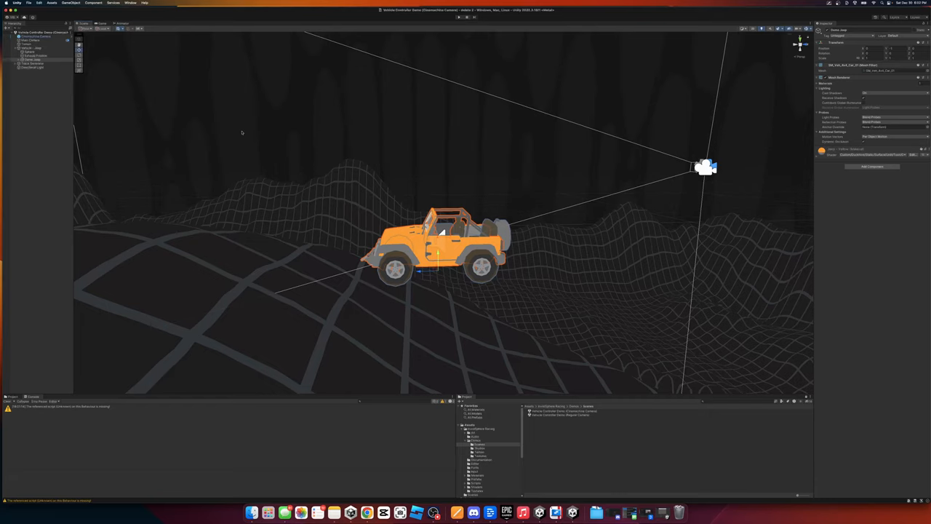
pyautogui.moveTo(239, 129)
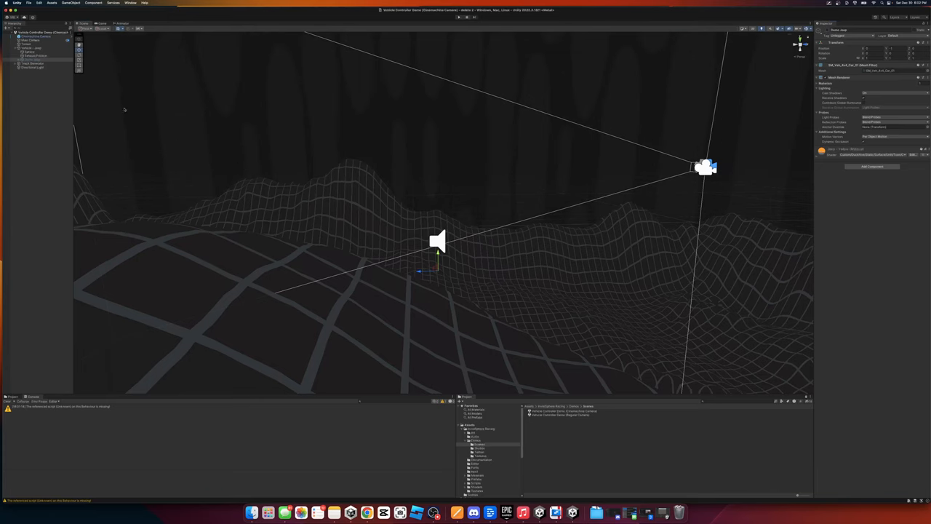
# Nest the jeep under the vehicle controller object and review the controller's Inspector
pyautogui.click(29, 48)
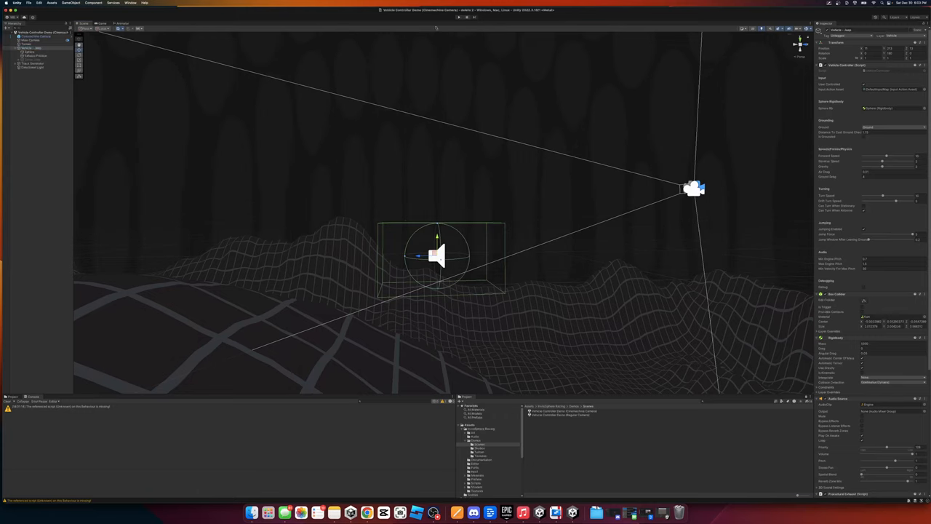
pyautogui.click(456, 18)
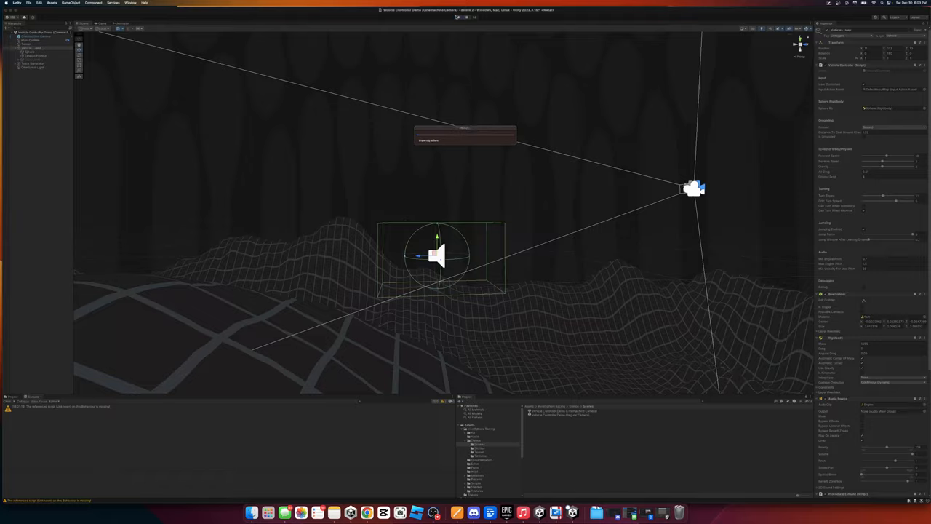
pyautogui.click(457, 17)
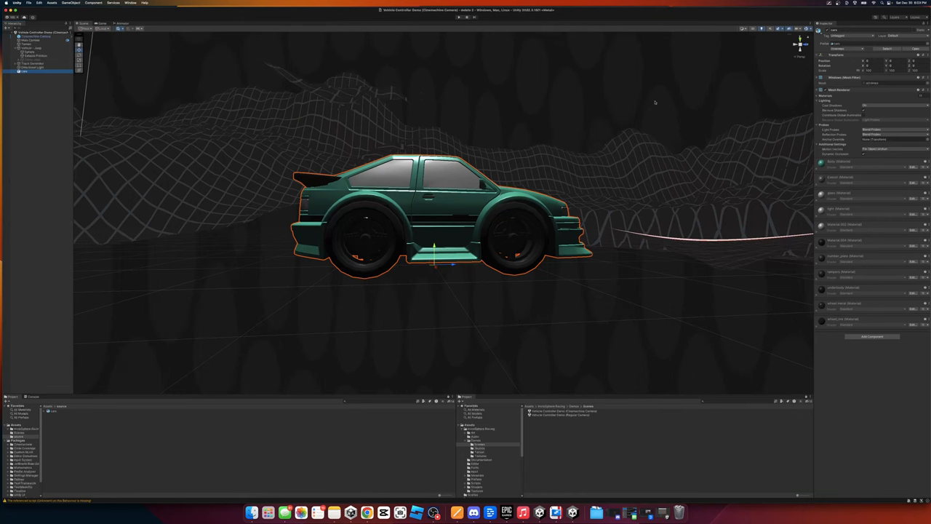
# Parent the green cartoon hatchback model to the vehicle controller GameObject
pyautogui.rightClick(26, 70)
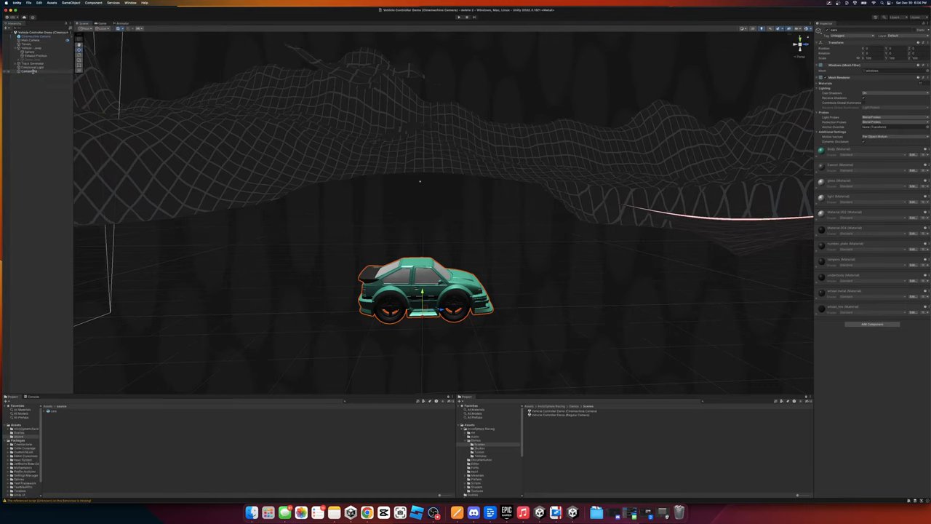
# Switch the Inspector from the hatchback's materials to the vehicle controller component, then back to the nested model
pyautogui.click(32, 72)
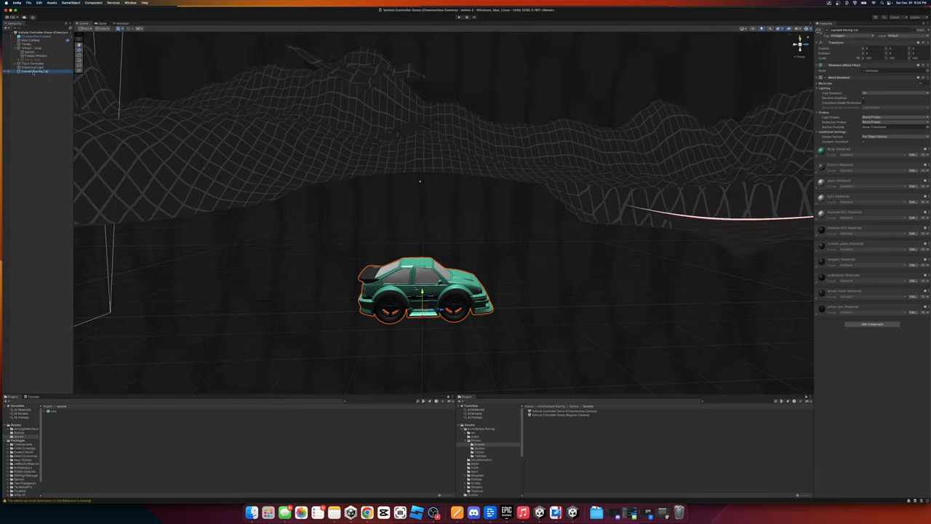
pyautogui.click(28, 48)
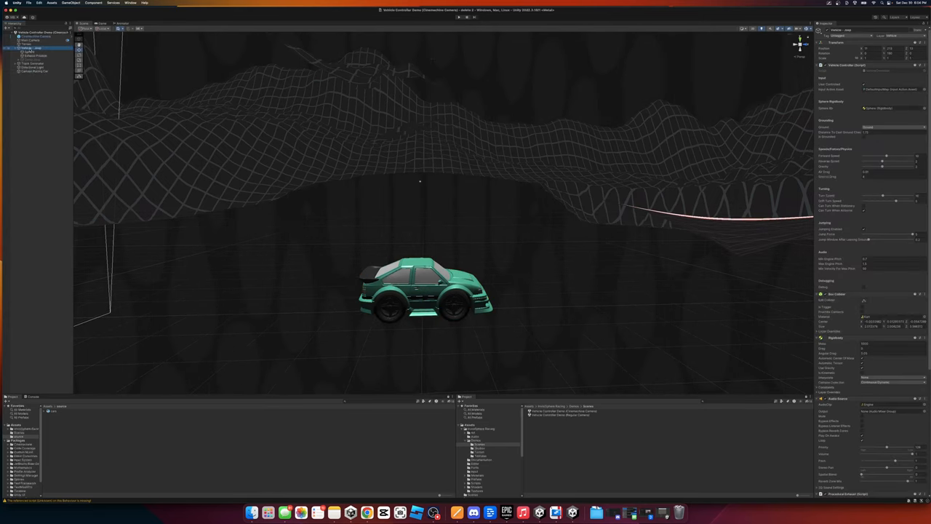
pyautogui.click(36, 38)
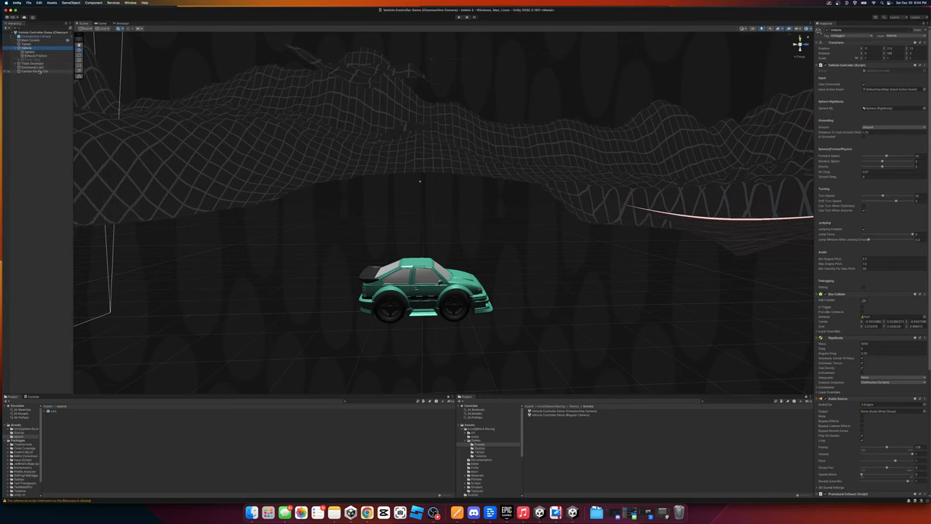
pyautogui.click(35, 71)
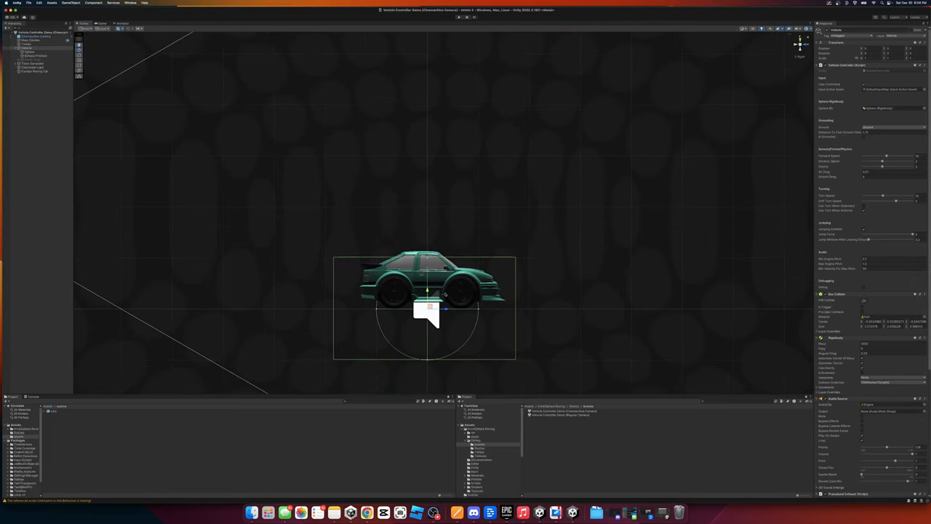
pyautogui.moveTo(509, 301)
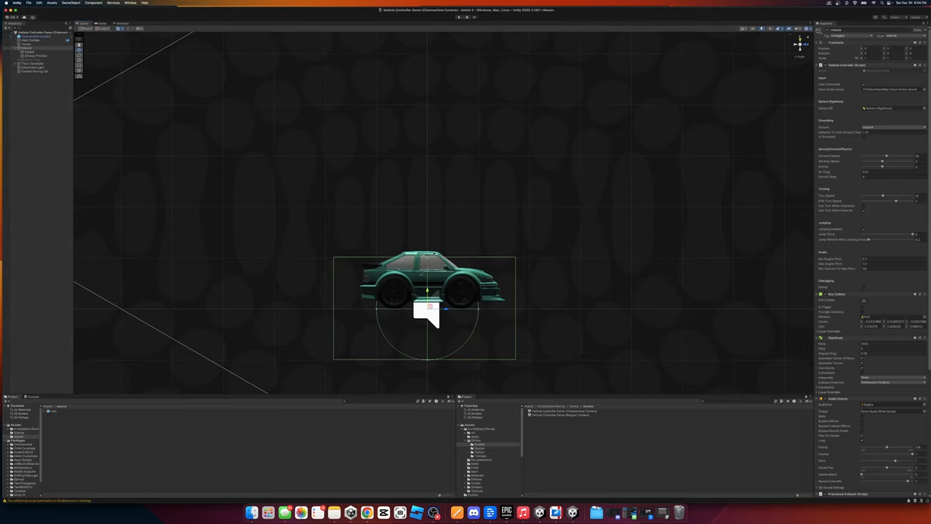
pyautogui.moveTo(501, 285)
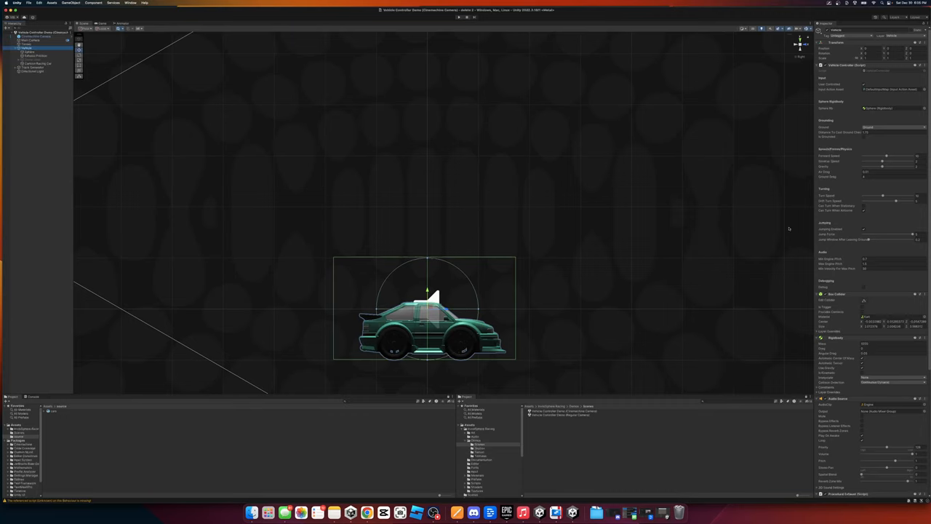
# Adjust the Box Collider size and center so it wraps the hatchback body tightly
pyautogui.scroll(-3)
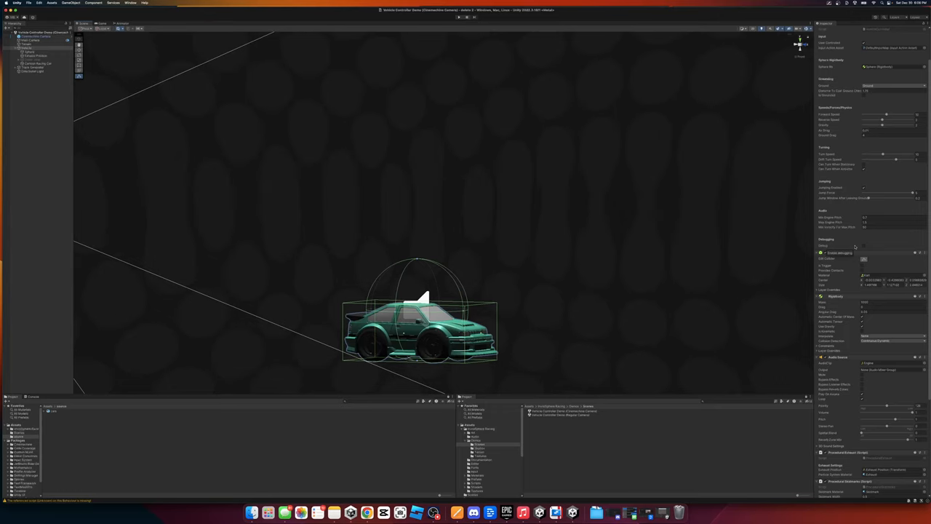
pyautogui.scroll(-3)
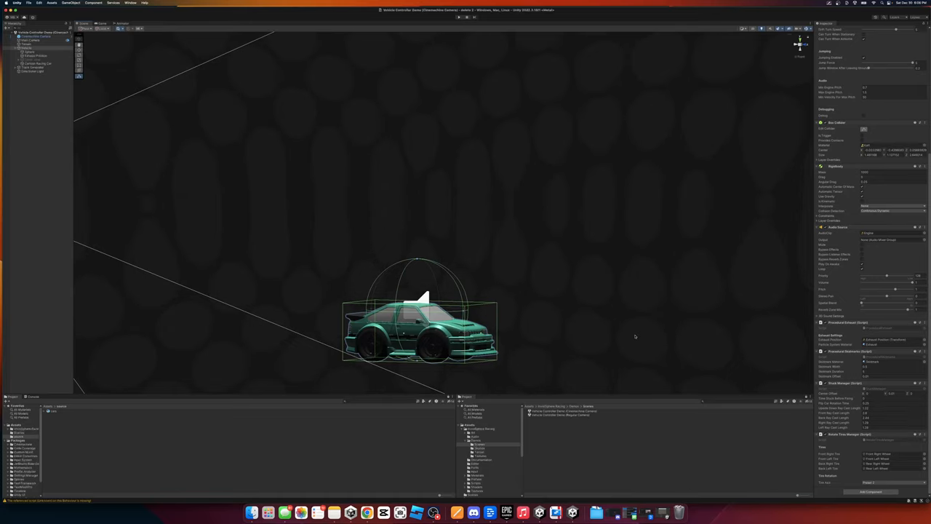
pyautogui.moveTo(474, 312)
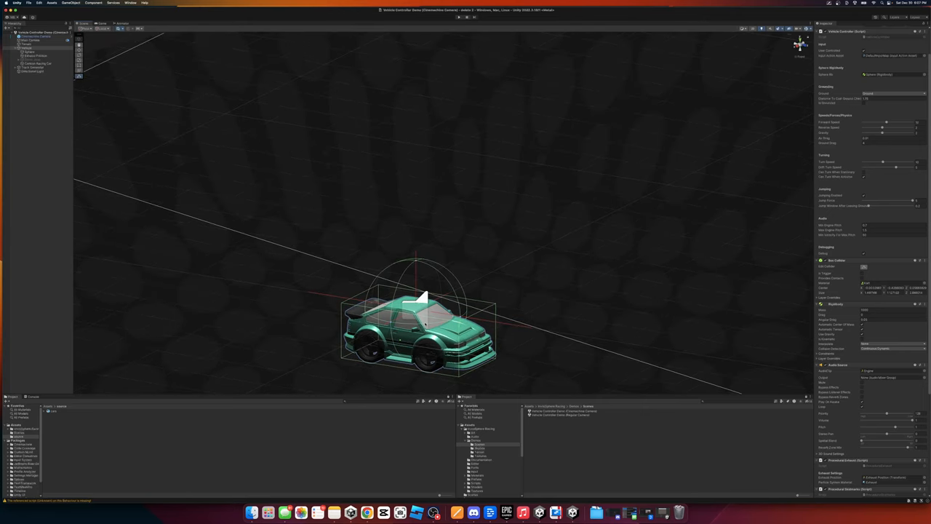
pyautogui.scroll(-3)
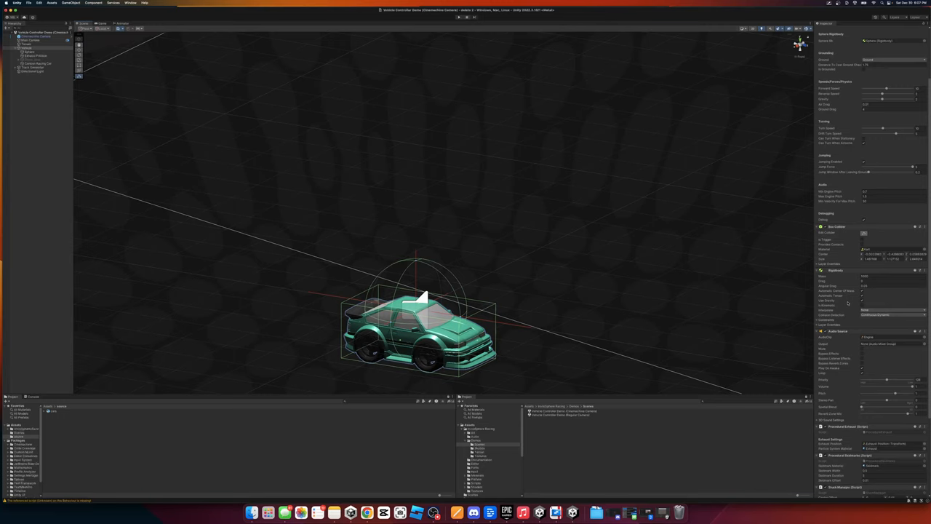
pyautogui.scroll(-3)
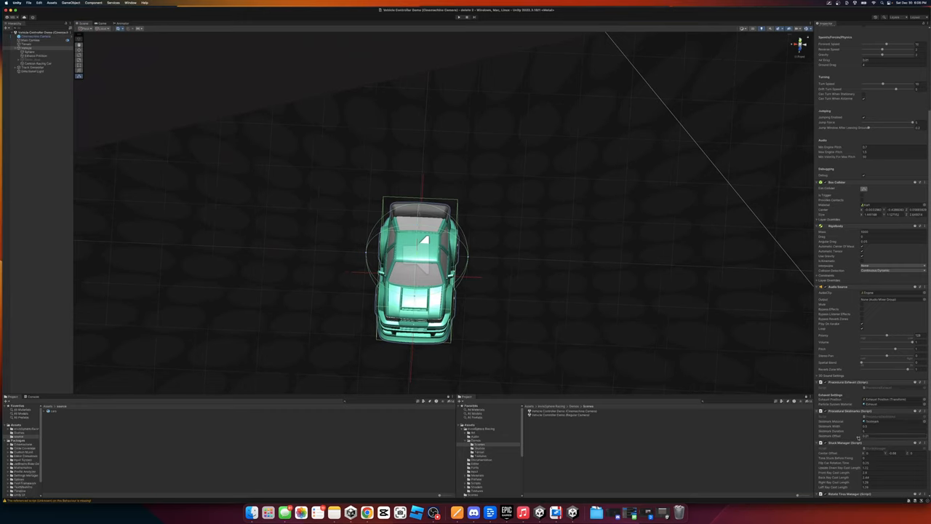
pyautogui.scroll(-3)
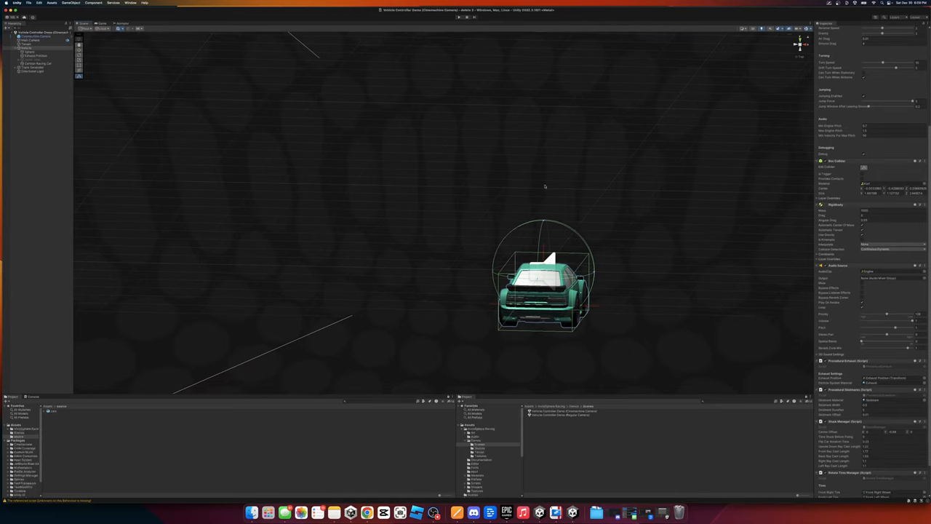
pyautogui.moveTo(541, 201)
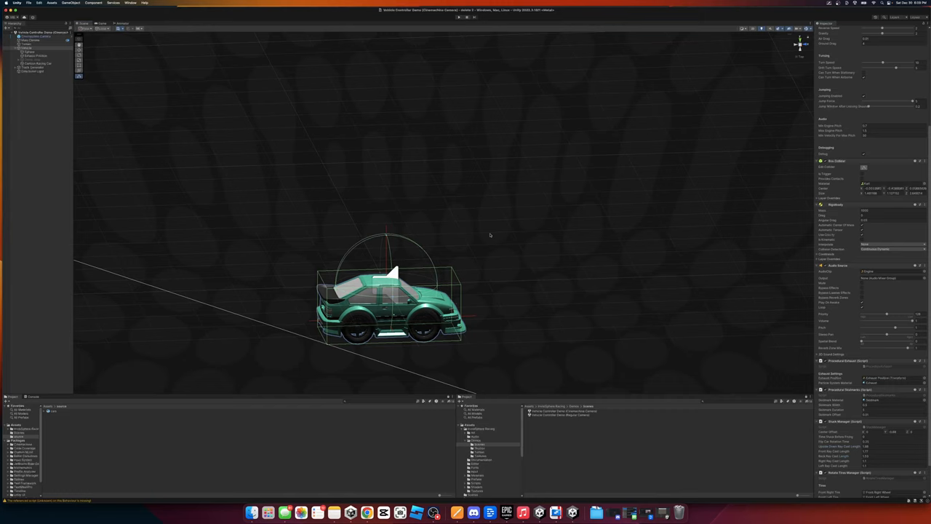
# Select one of the car's child objects to show just its Transform in the Inspector
pyautogui.scroll(-3)
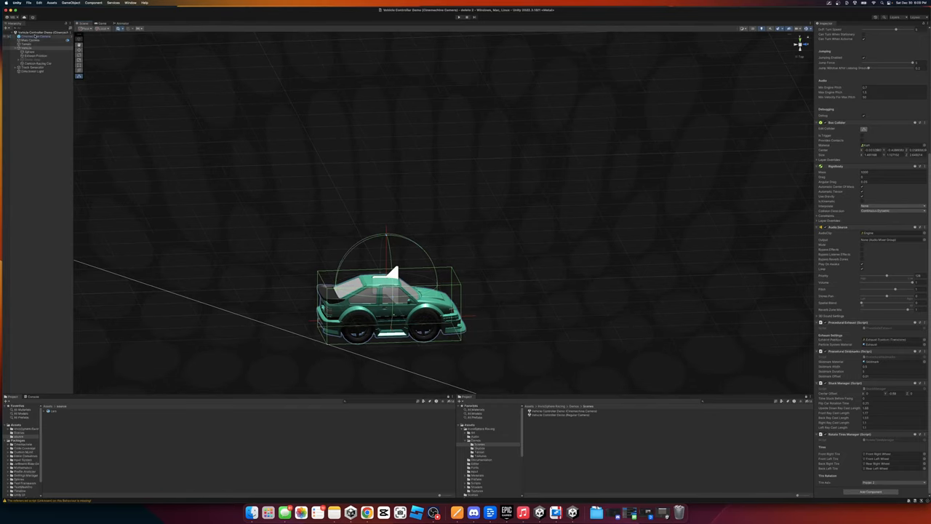
pyautogui.click(35, 55)
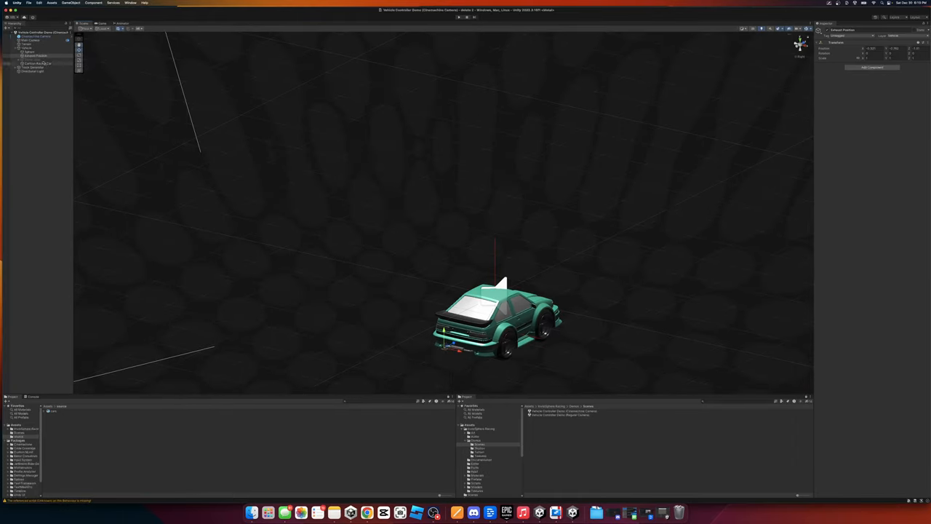
# Select the vehicle controller object again and review its settings in the Inspector
pyautogui.click(26, 48)
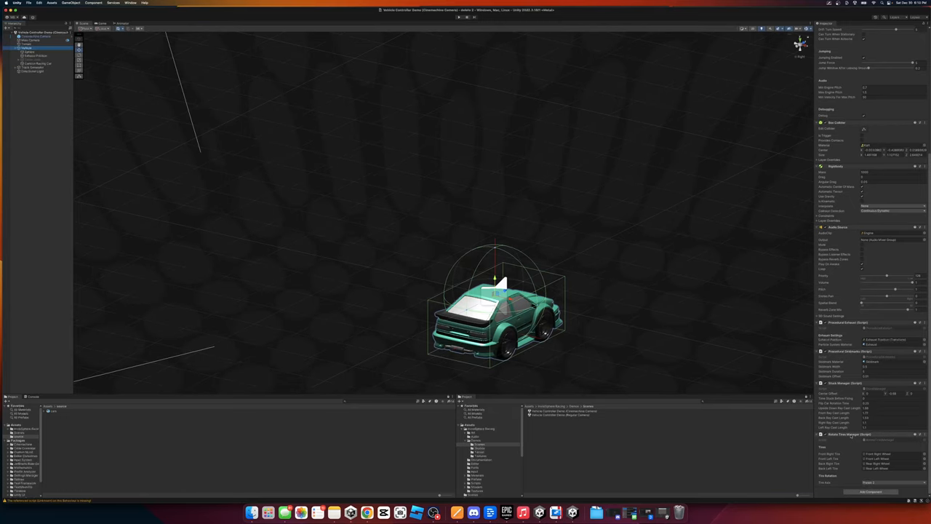
pyautogui.scroll(-3)
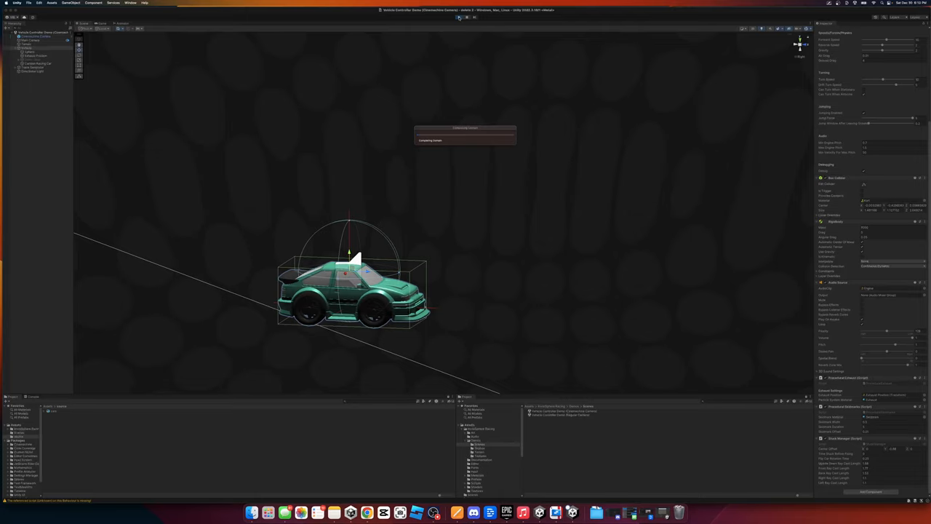
# Enter Play mode to test the green hatchback driving on the track
pyautogui.click(465, 28)
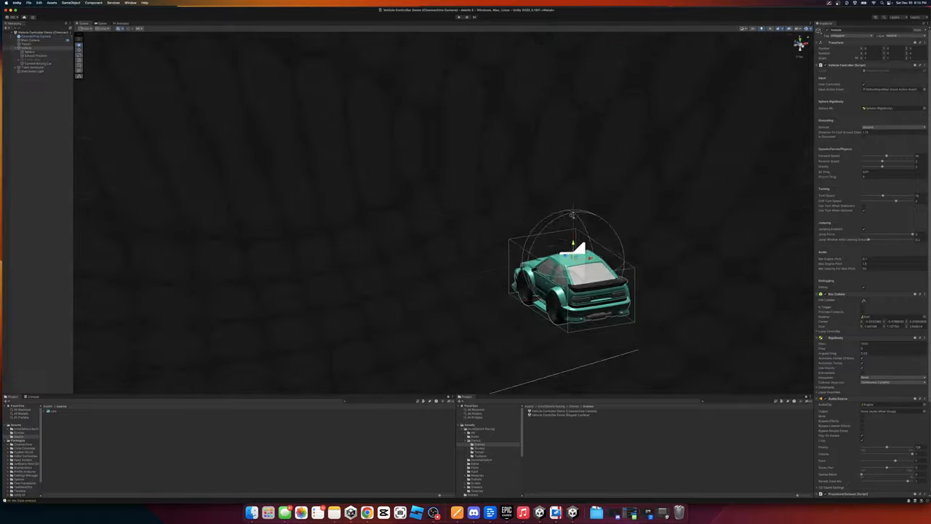
pyautogui.click(466, 28)
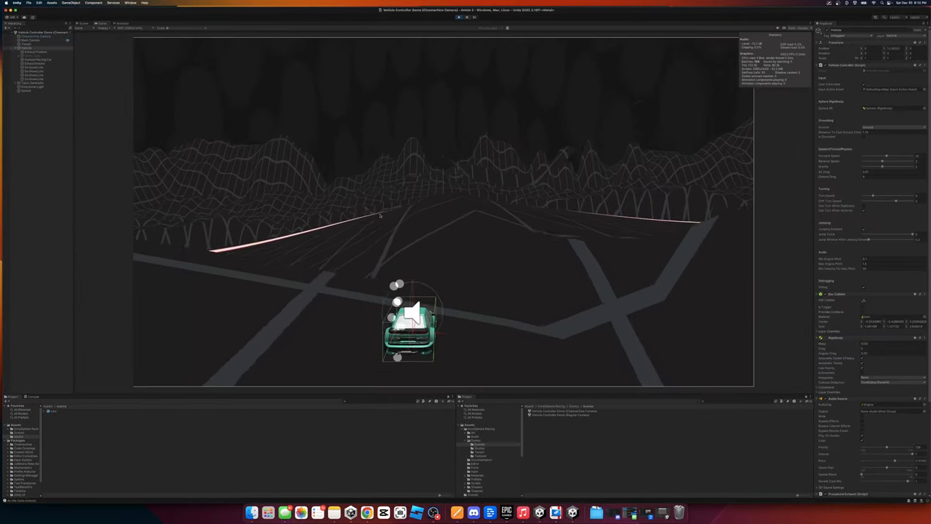